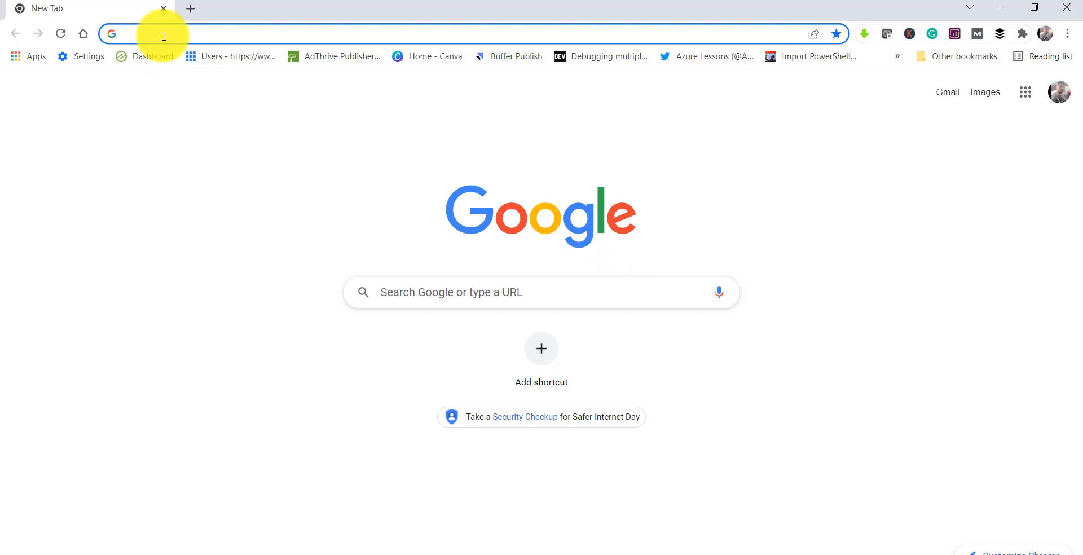
Go to the Google Docs home page via the docs.google.com suggestion for docstips.com
type("docstips.com")
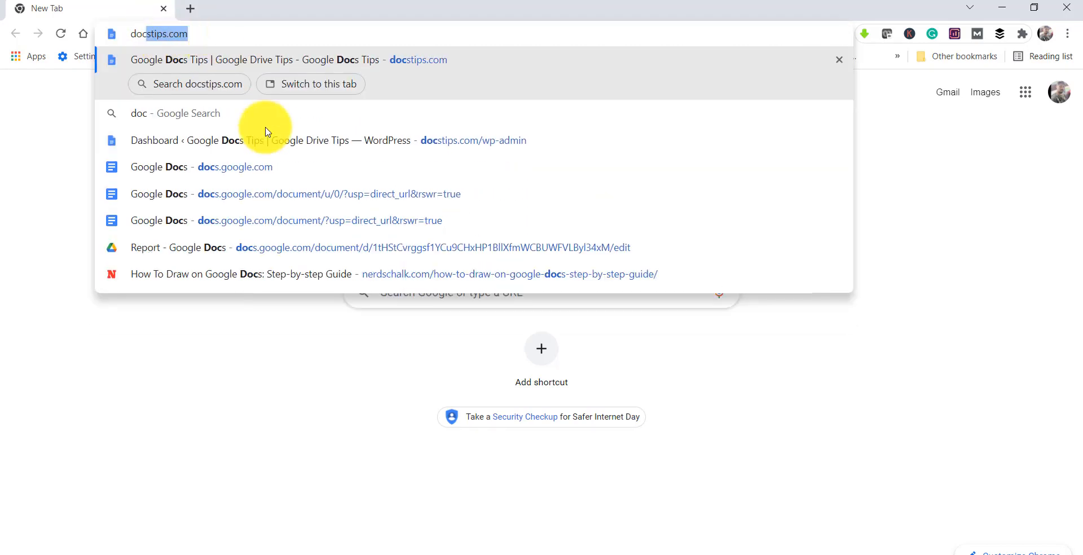
left_click(328, 194)
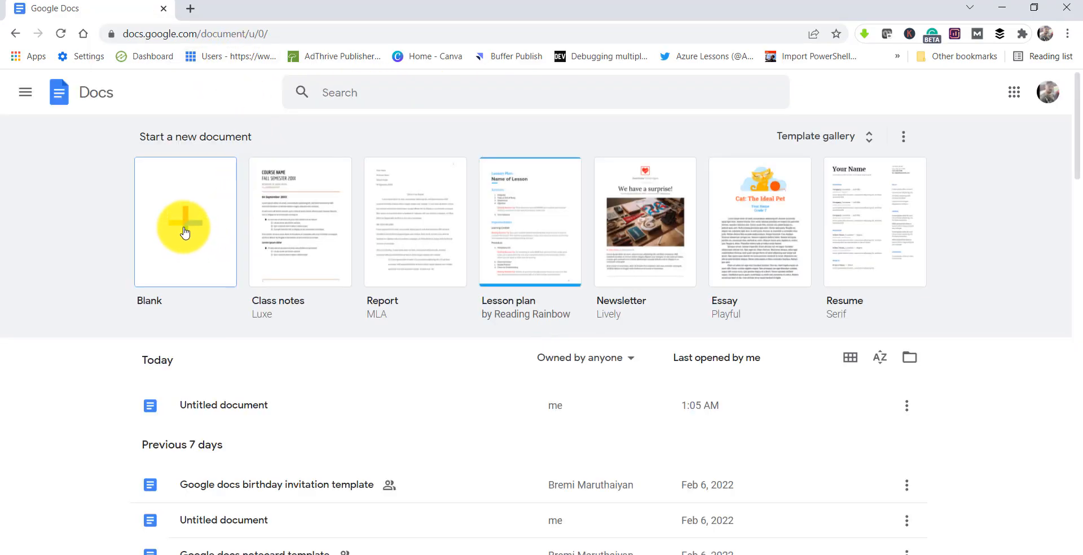
Create a new document from the Blank template
left_click(185, 222)
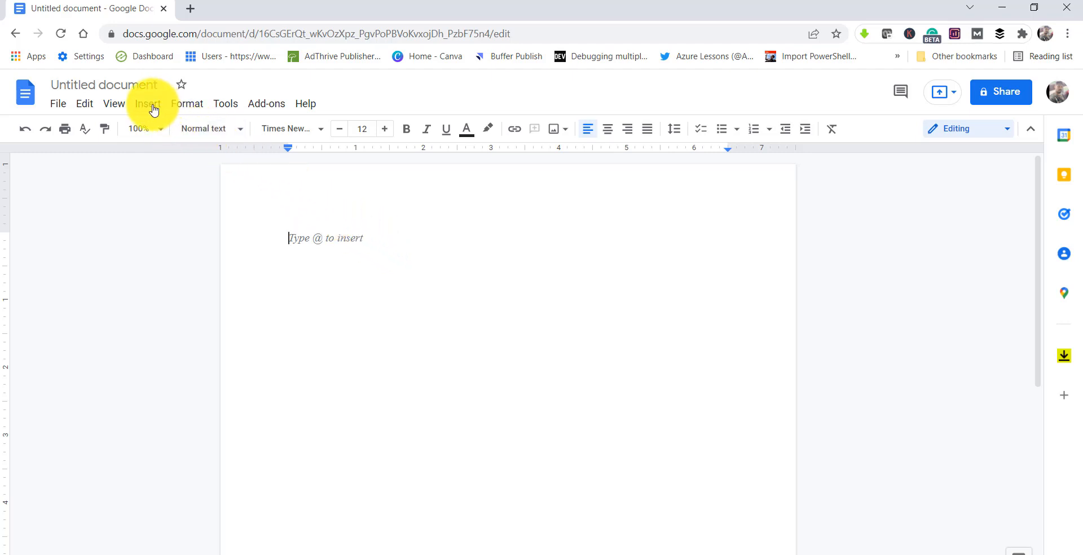
Insert a 5 x 1 table from the Insert menu
left_click(148, 104)
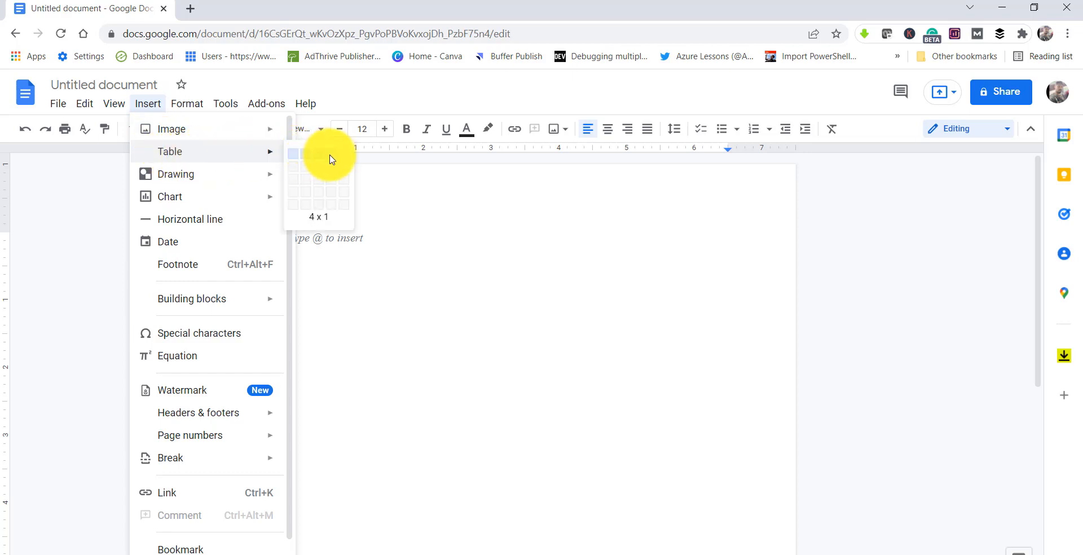
mouse_move(339, 154)
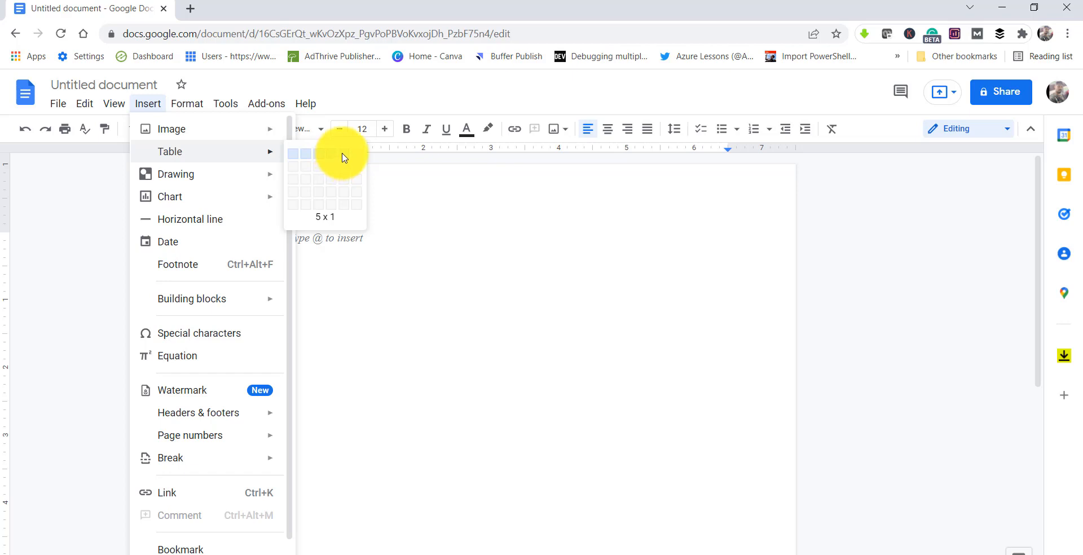
left_click(353, 154)
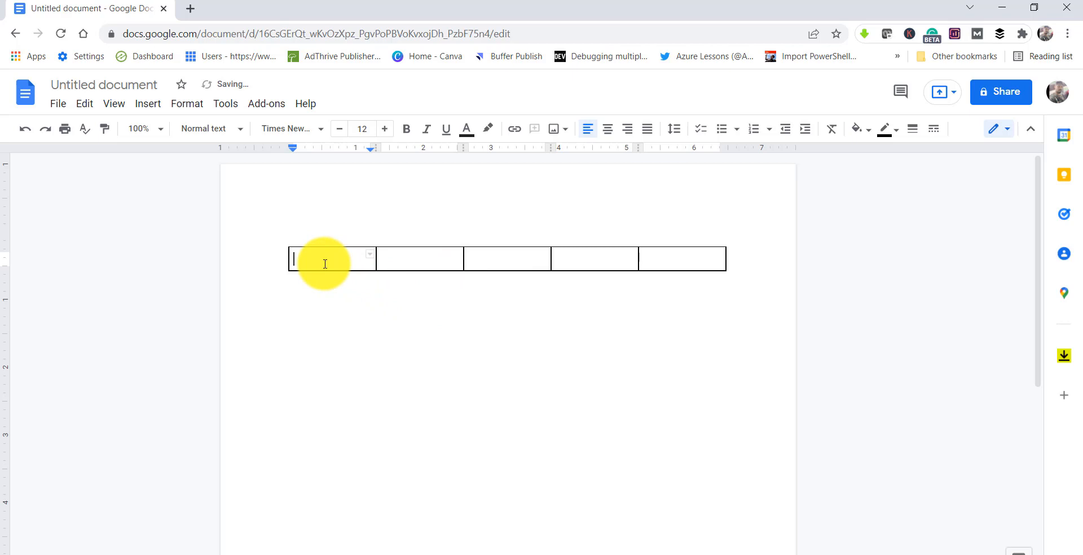
mouse_move(446, 258)
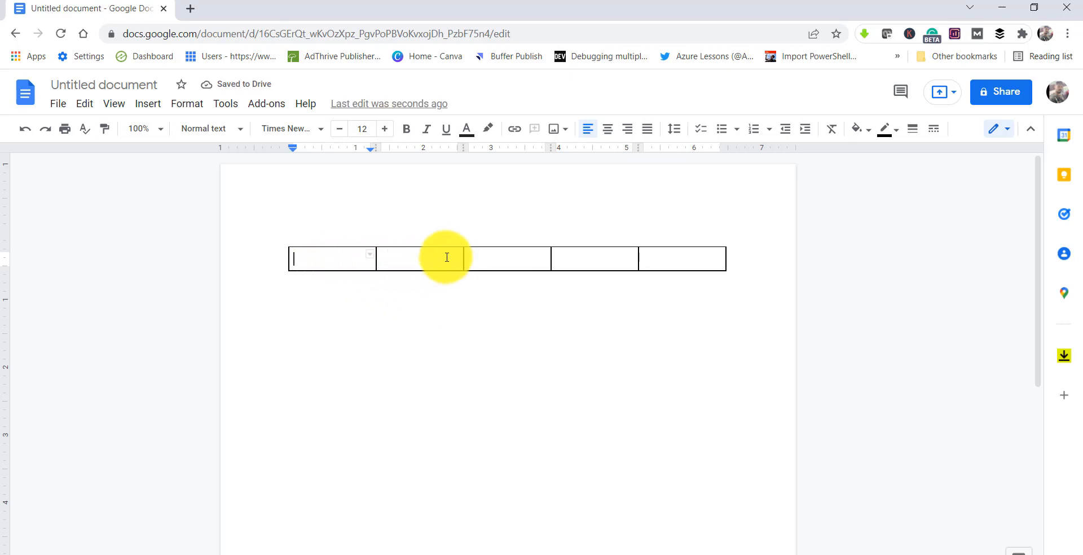
mouse_move(683, 259)
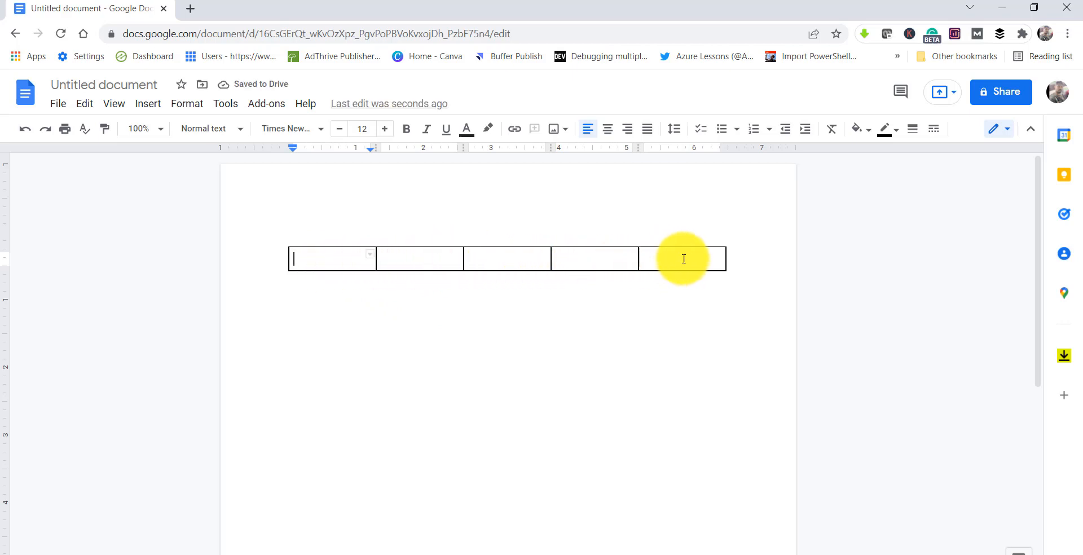
mouse_move(725, 259)
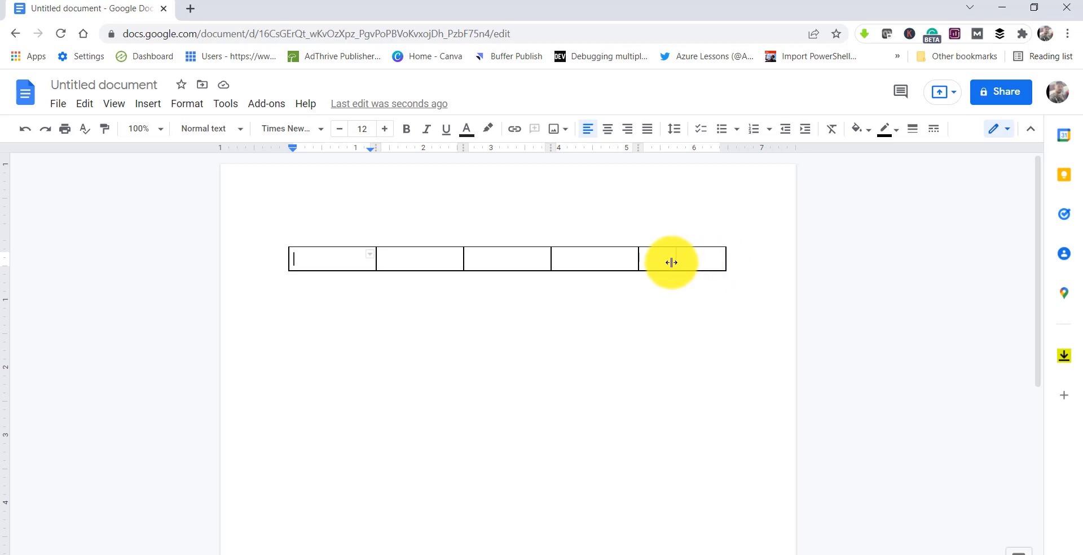
Drag the table's column borders and edges inward so all five cells are narrow
left_click_drag(670, 261, 636, 259)
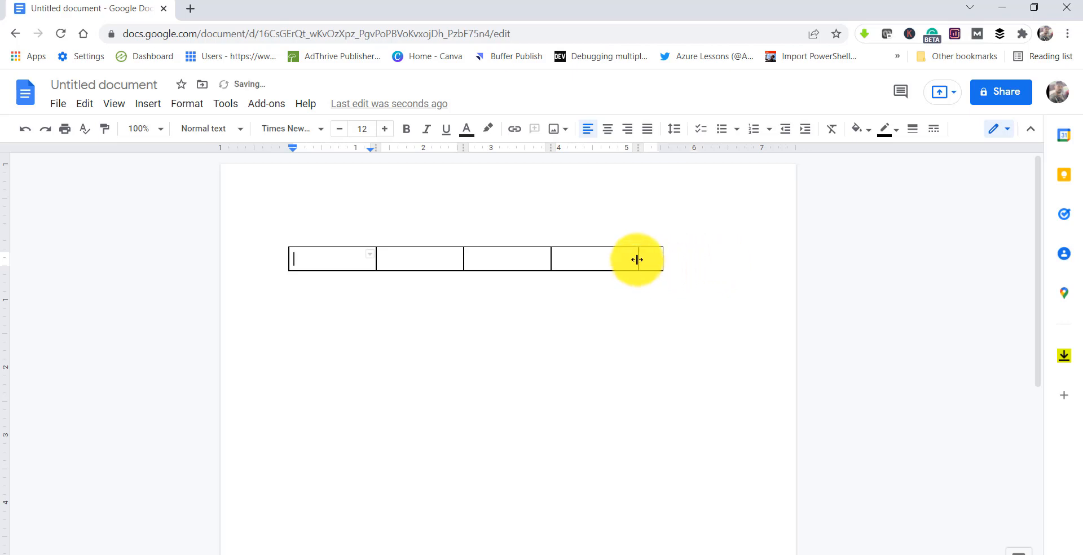
left_click_drag(636, 259, 574, 260)
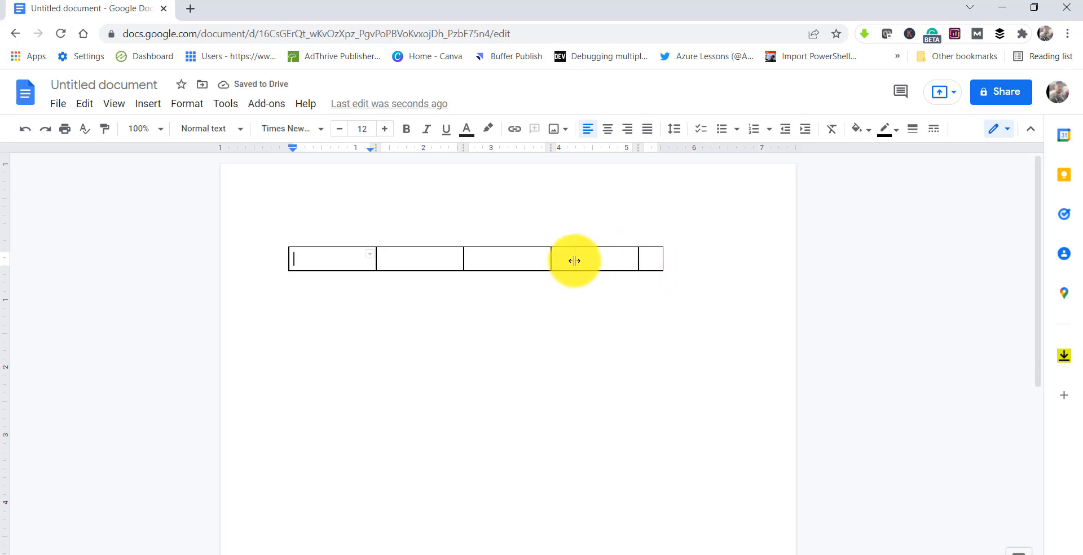
left_click_drag(574, 260, 660, 260)
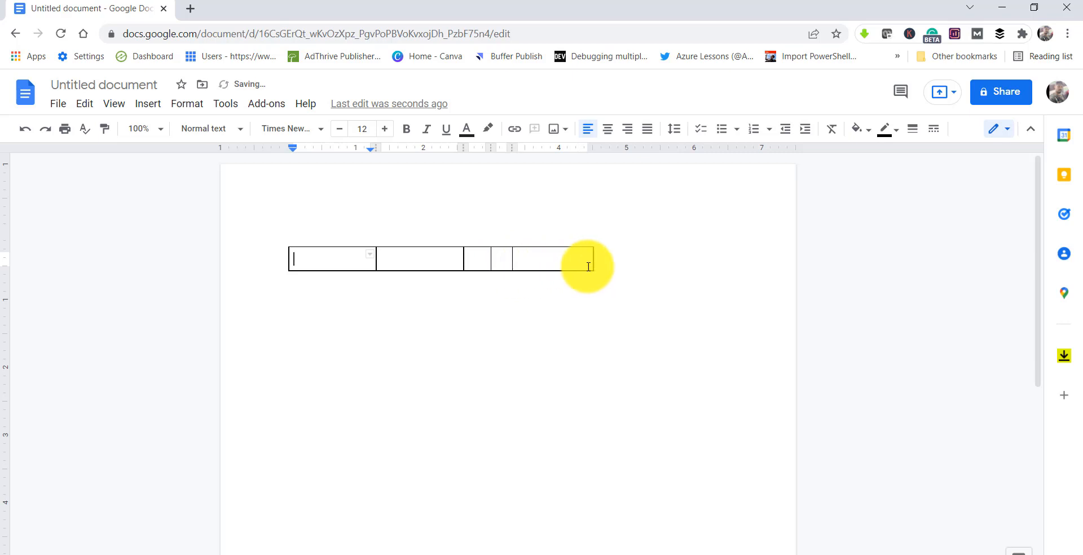
mouse_move(524, 262)
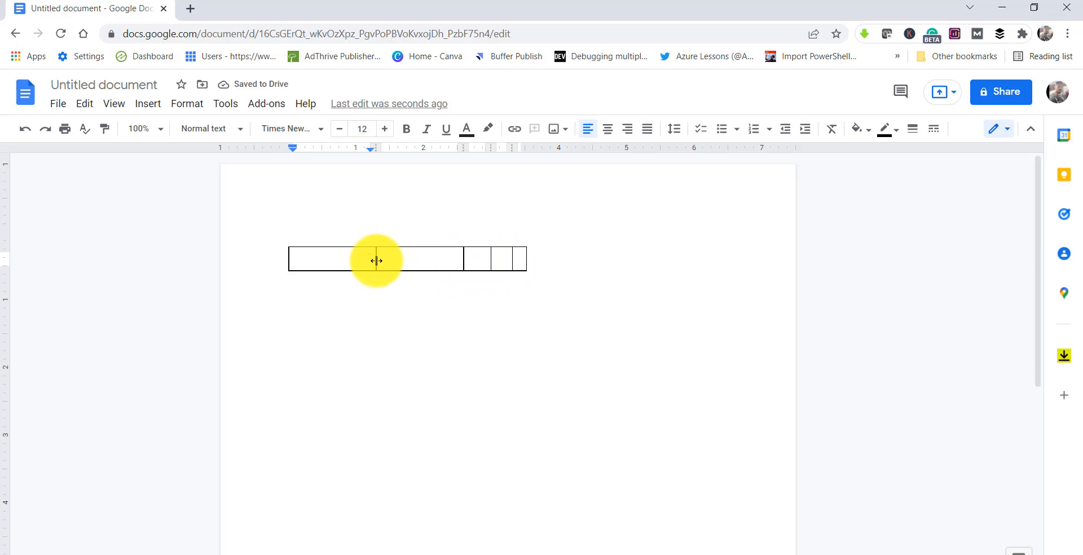
left_click_drag(376, 260, 435, 260)
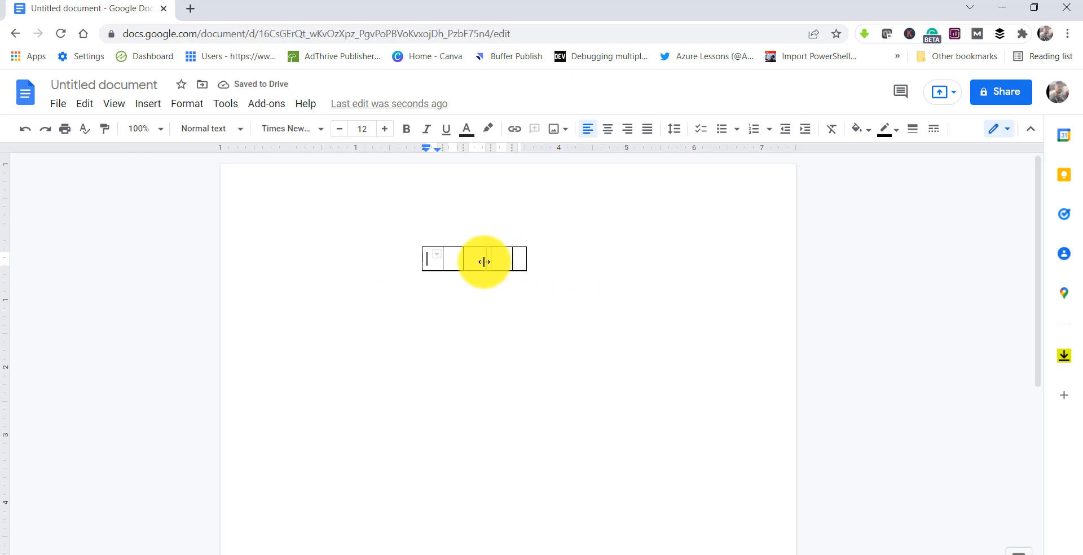
left_click_drag(483, 261, 500, 261)
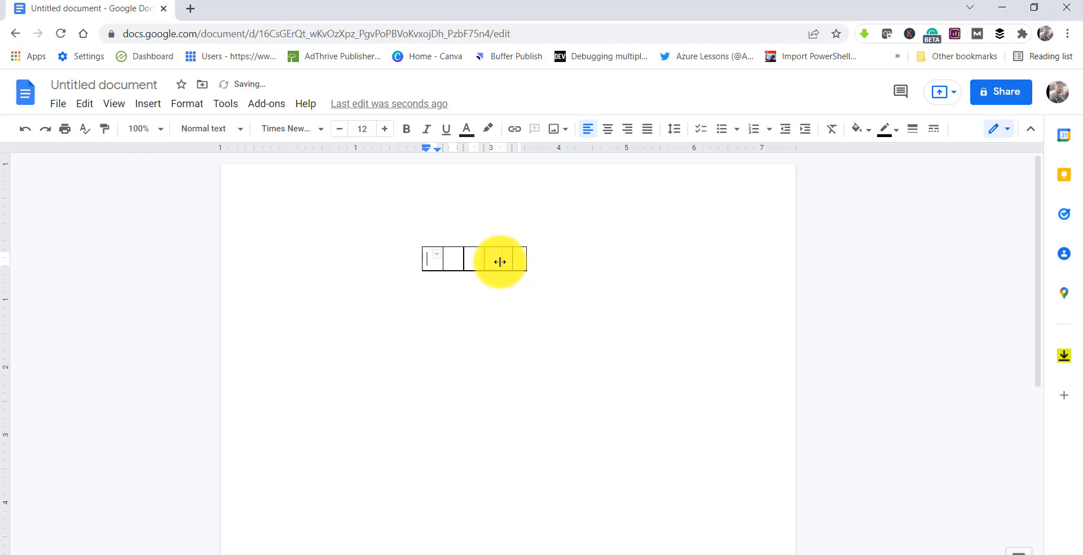
left_click_drag(499, 261, 526, 261)
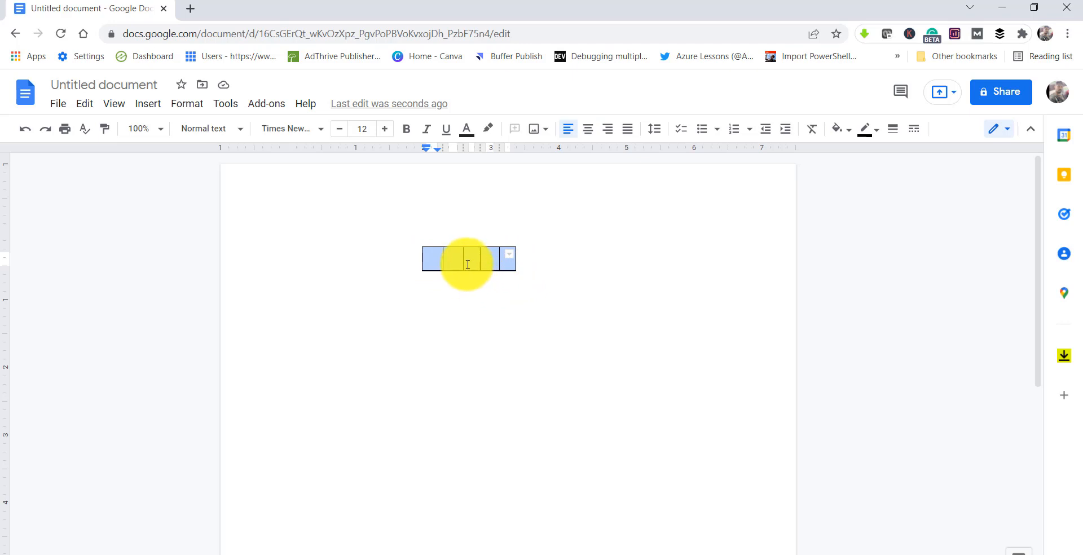
Set the table border width to 2.25 pt in Table properties
right_click(467, 258)
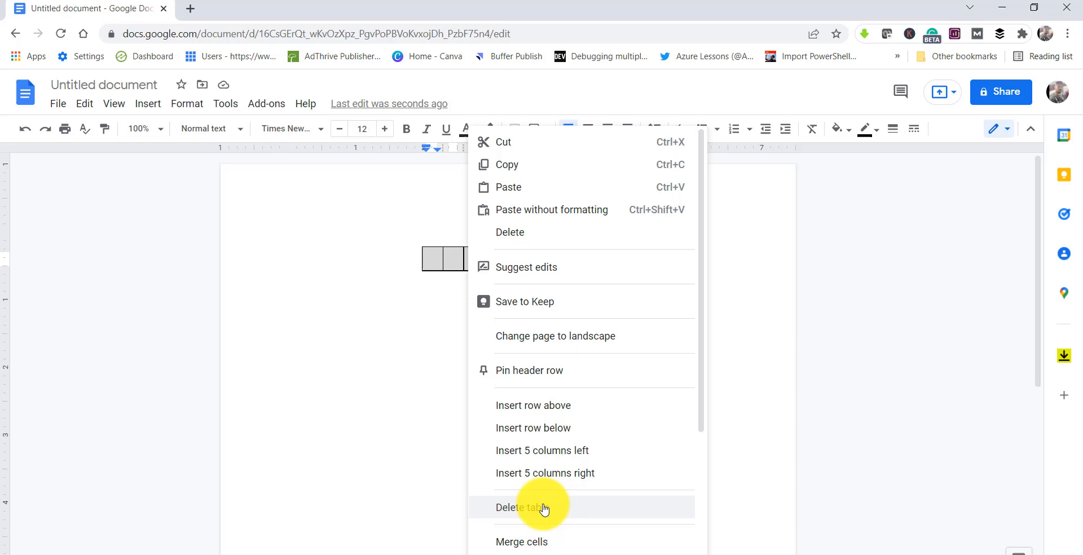
mouse_move(594, 431)
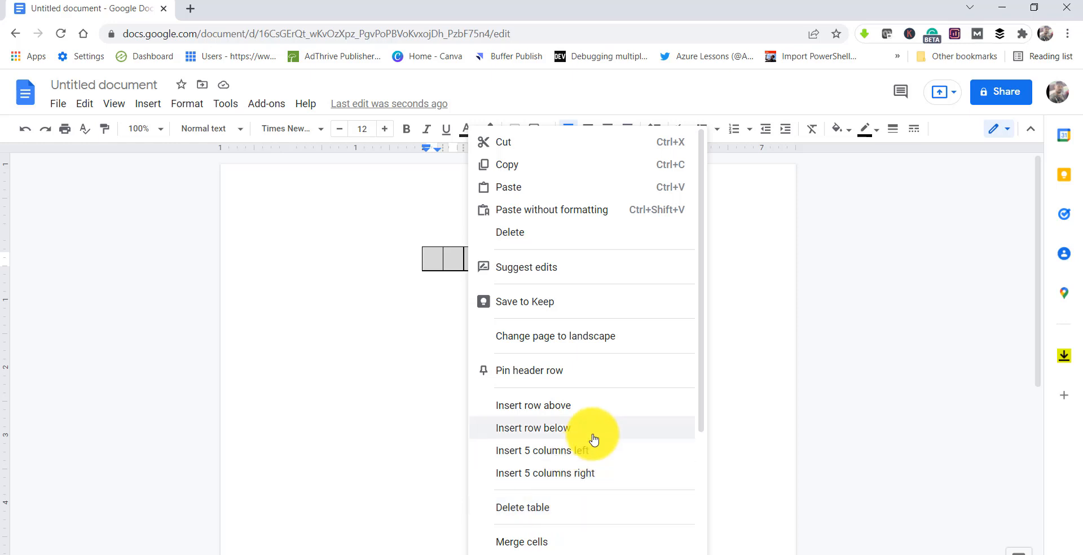
scroll("down", 3)
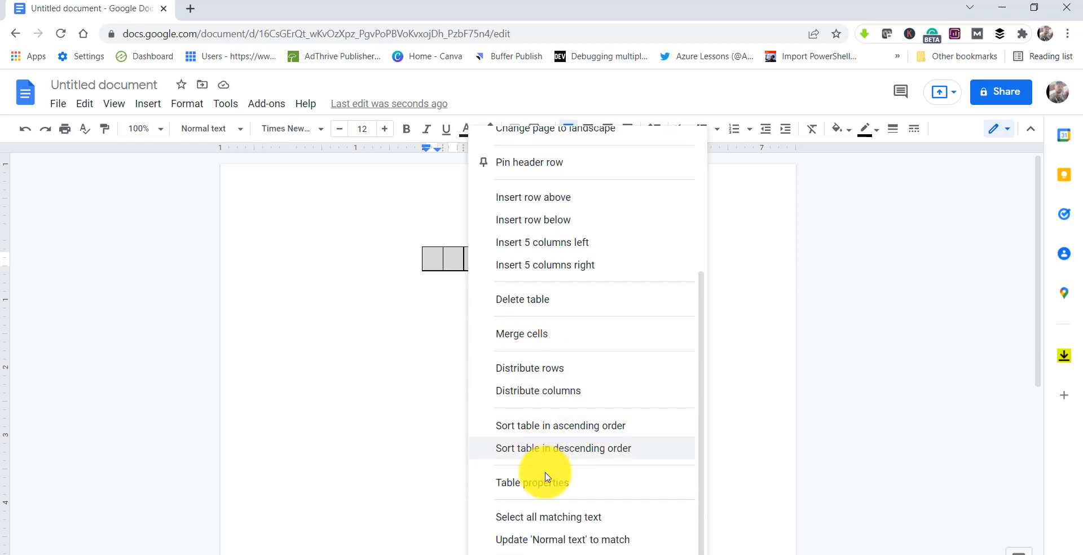
left_click(532, 481)
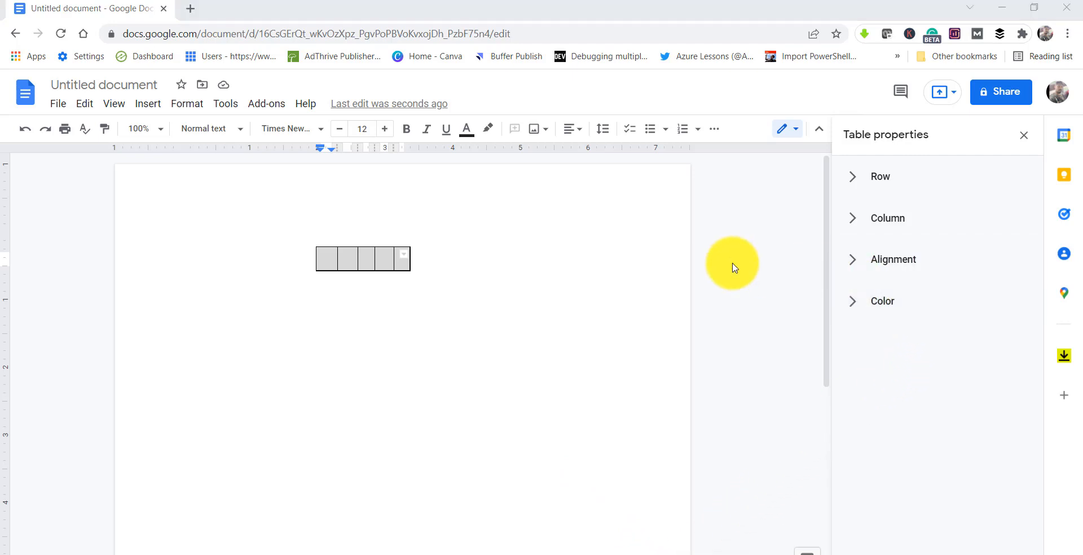
mouse_move(882, 302)
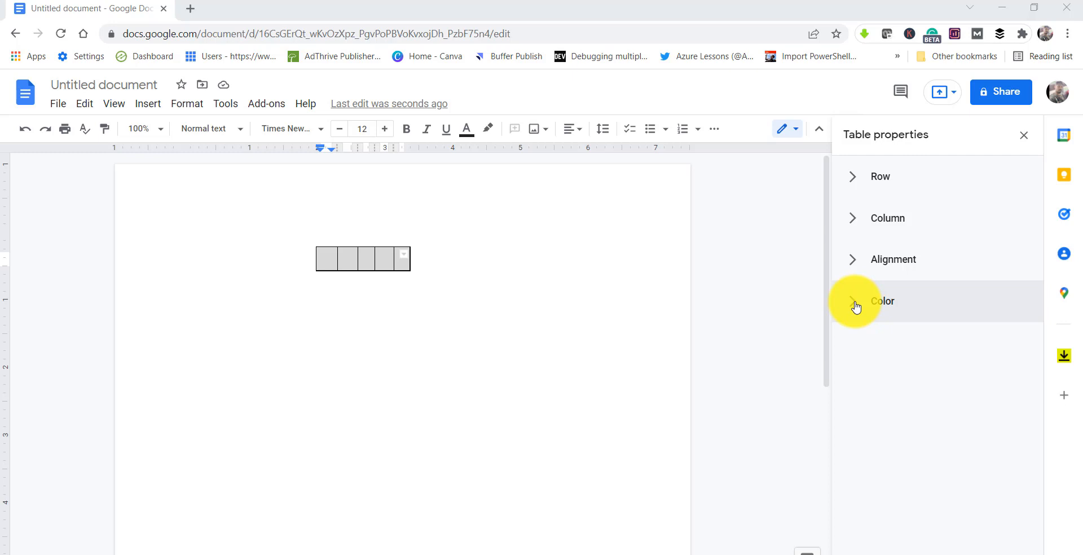
left_click(883, 301)
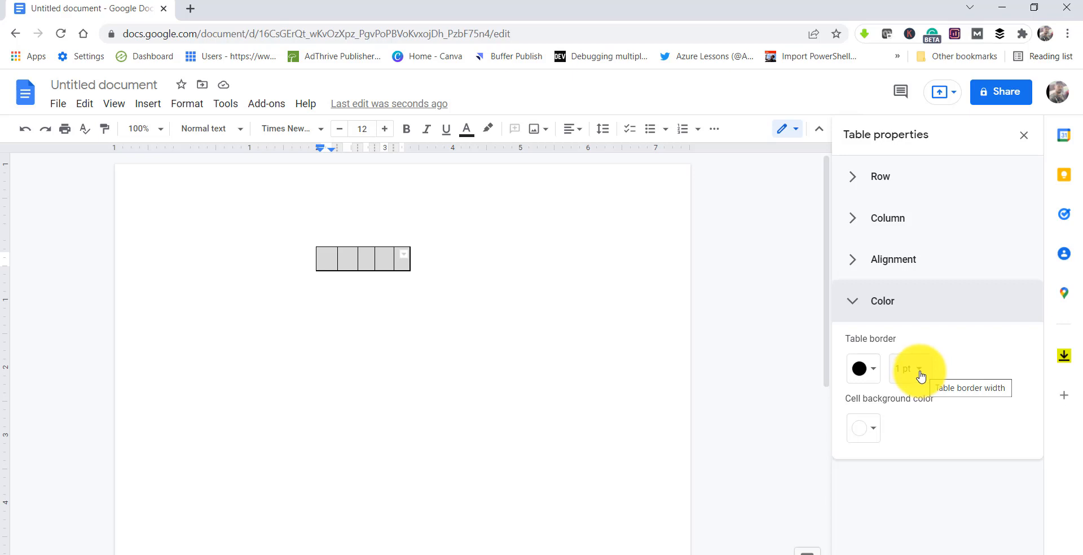
left_click(915, 369)
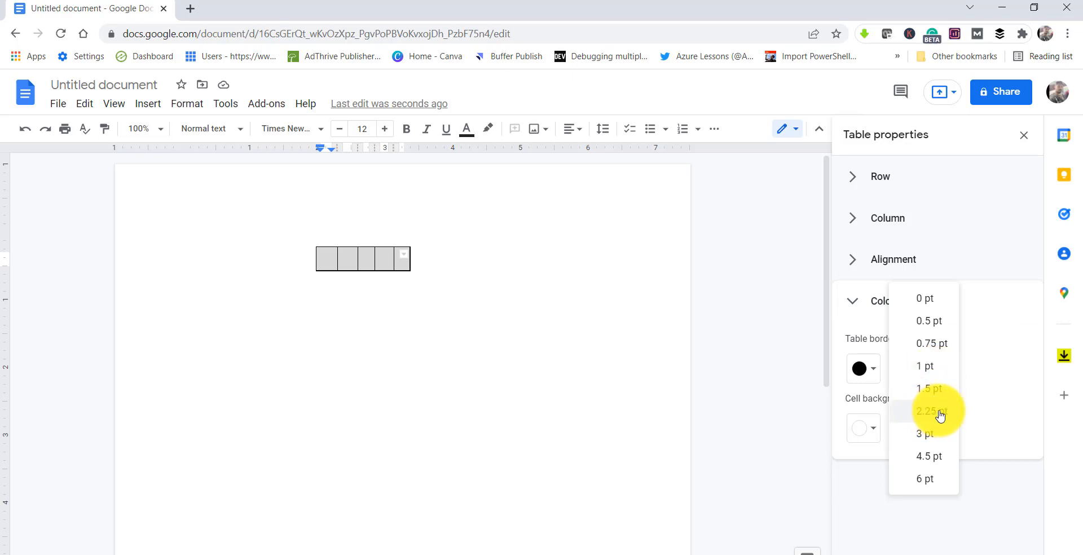
left_click(926, 411)
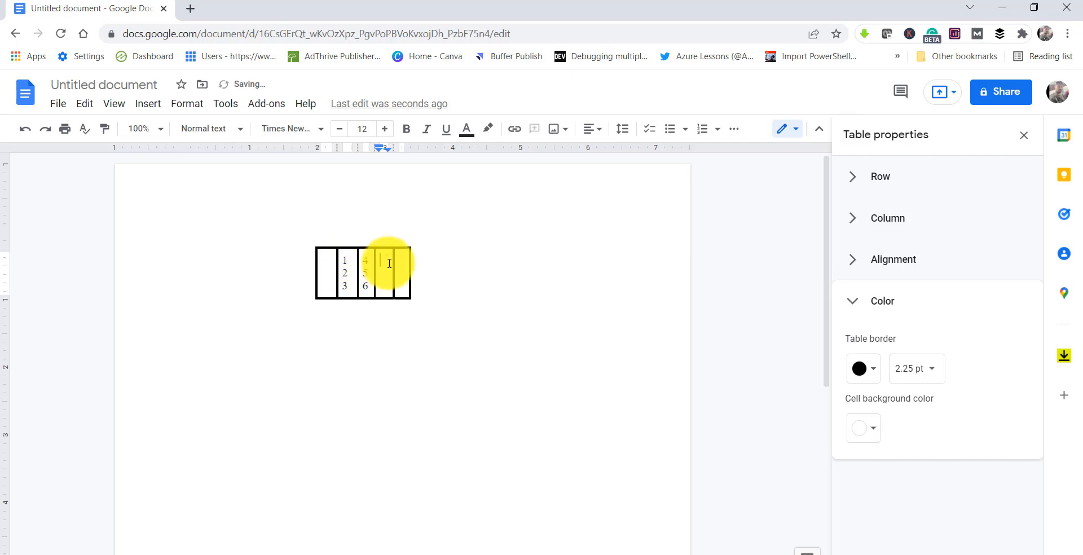
Type 7, 8 and 9 into the fourth cell
type("789")
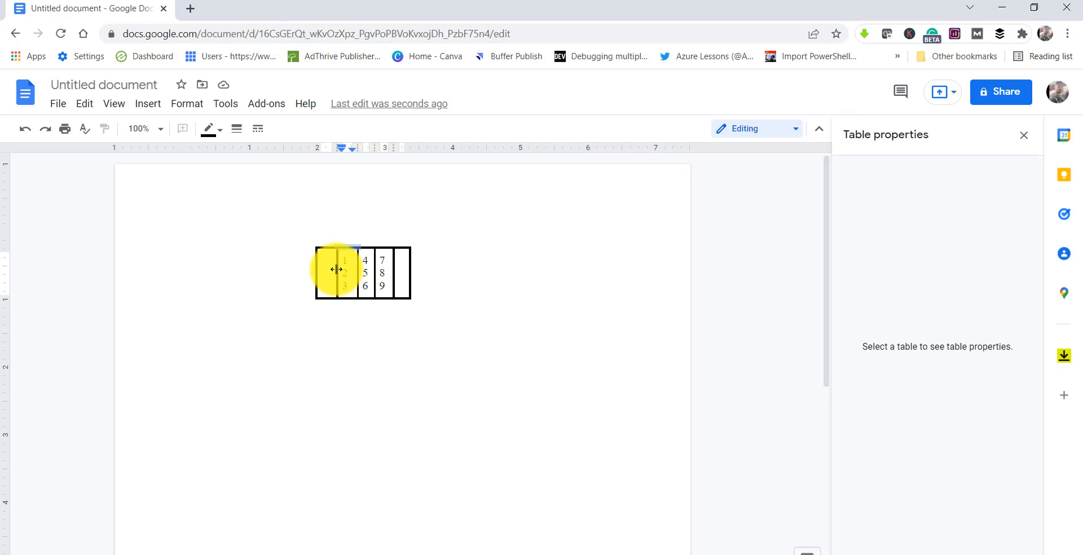
Select the three middle number columns and open their border colour options
left_click_drag(336, 269, 358, 269)
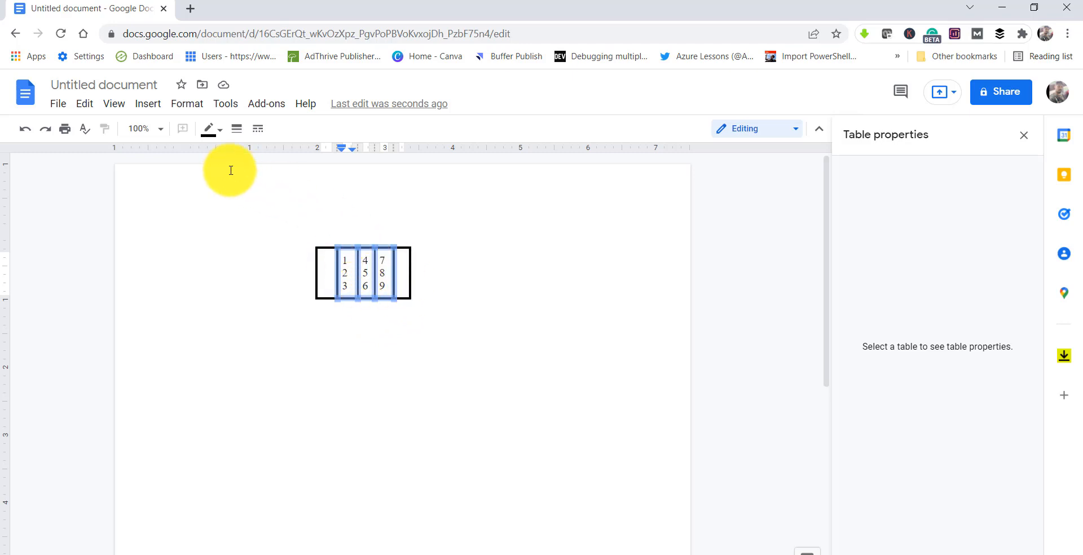
mouse_move(220, 135)
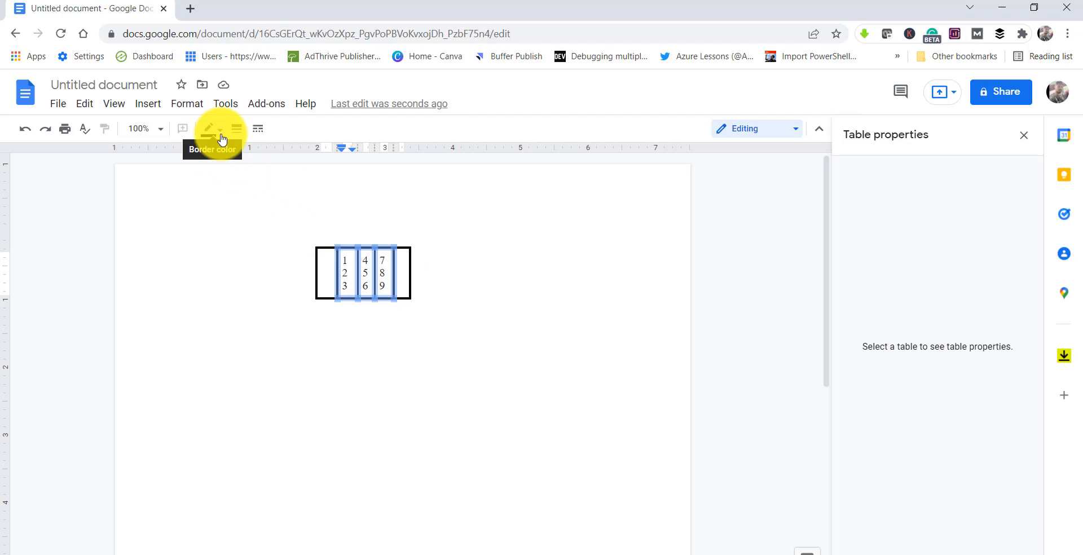
left_click(209, 129)
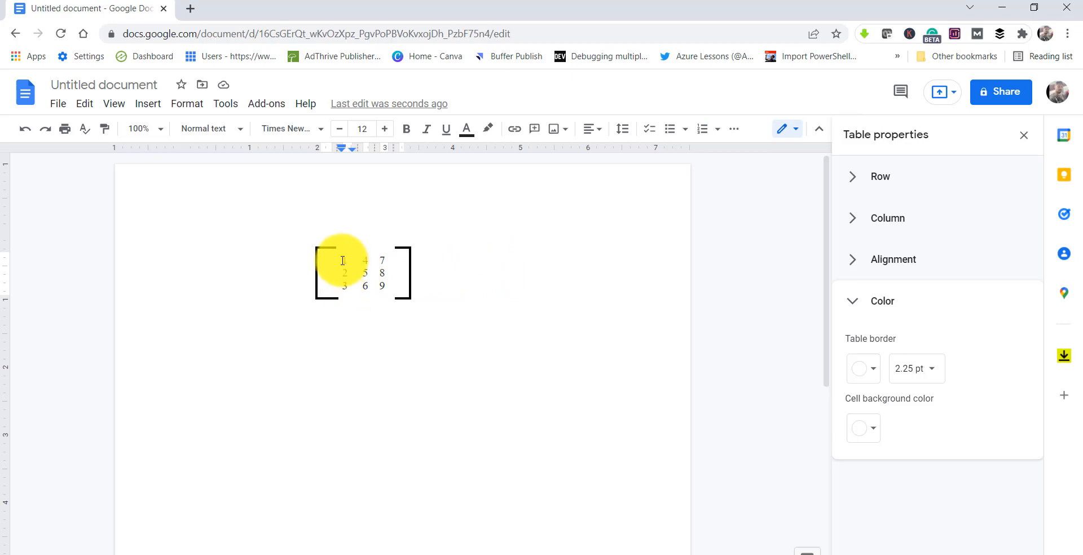
Select all the number cells, 1 through 9, in the matrix
left_click_drag(342, 260, 387, 281)
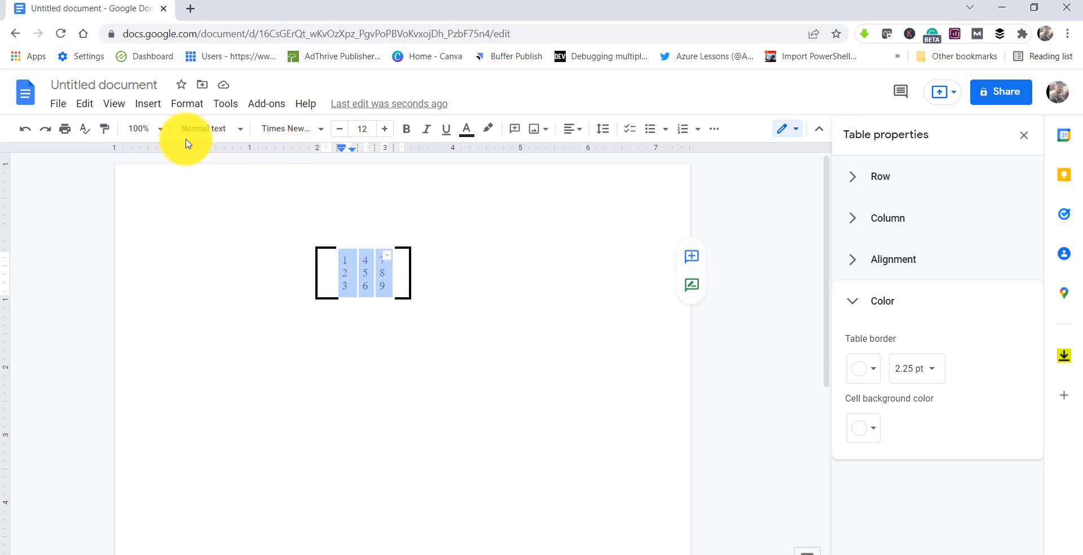
mouse_move(407, 129)
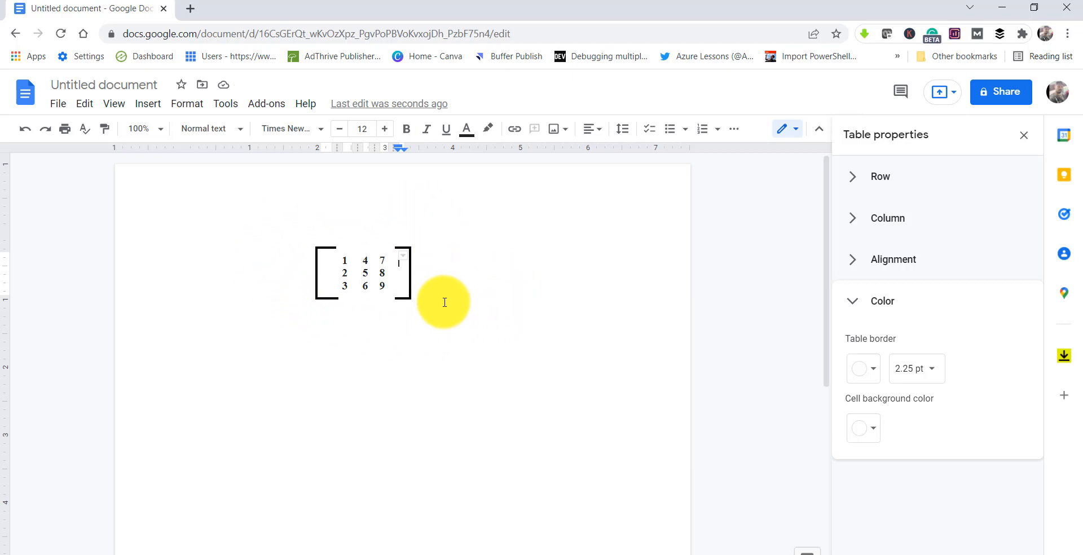
mouse_move(459, 228)
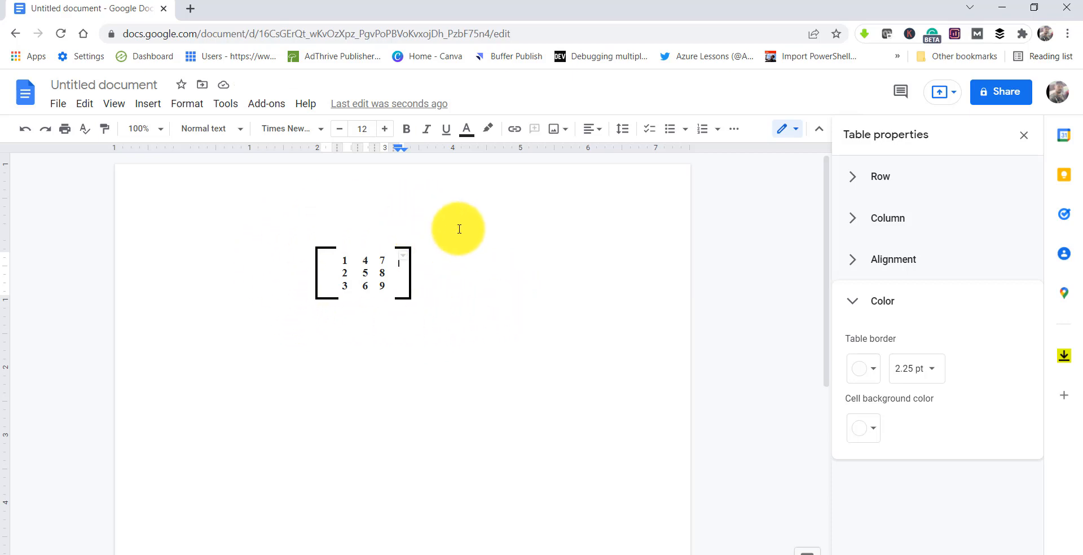
mouse_move(441, 304)
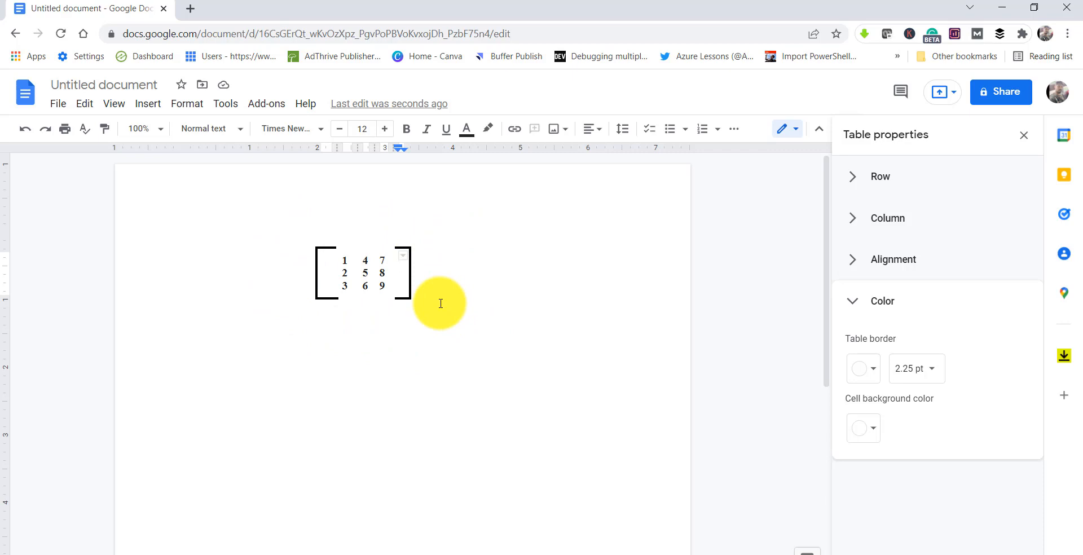